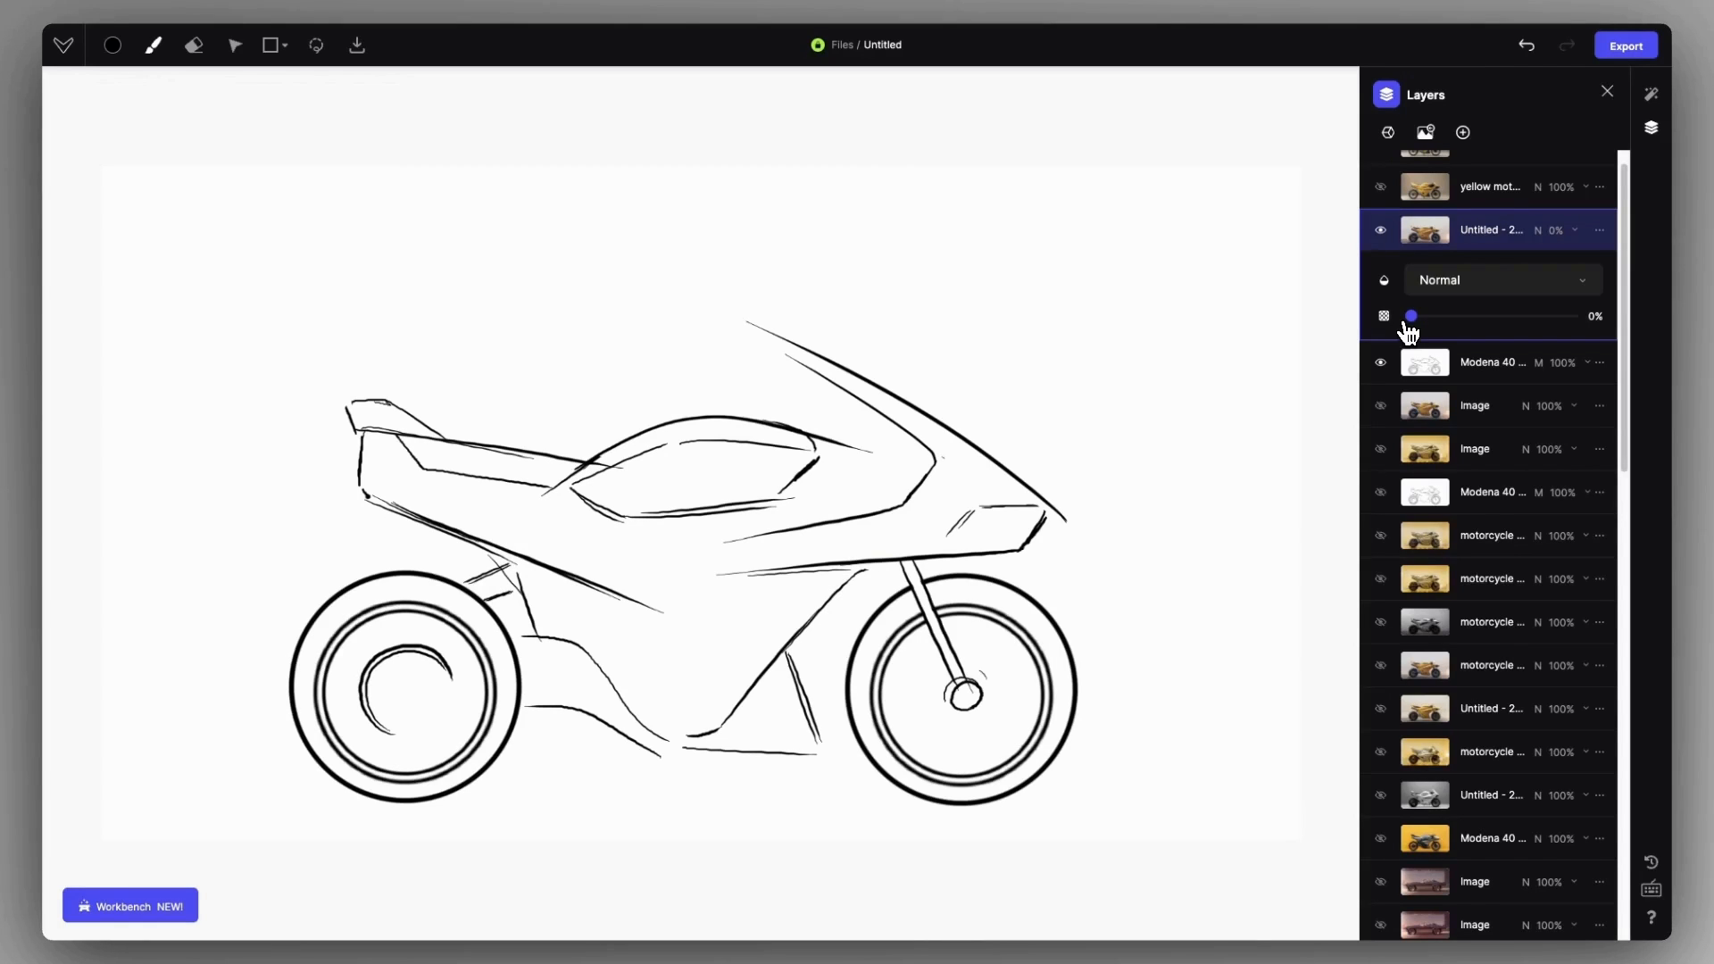
Step: Raise the motorcycle render layer's opacity from 0% to 100% over the line sketch
{"action": "left_click_drag", "start_coordinate": [1411, 316], "coordinate": [1539, 316]}
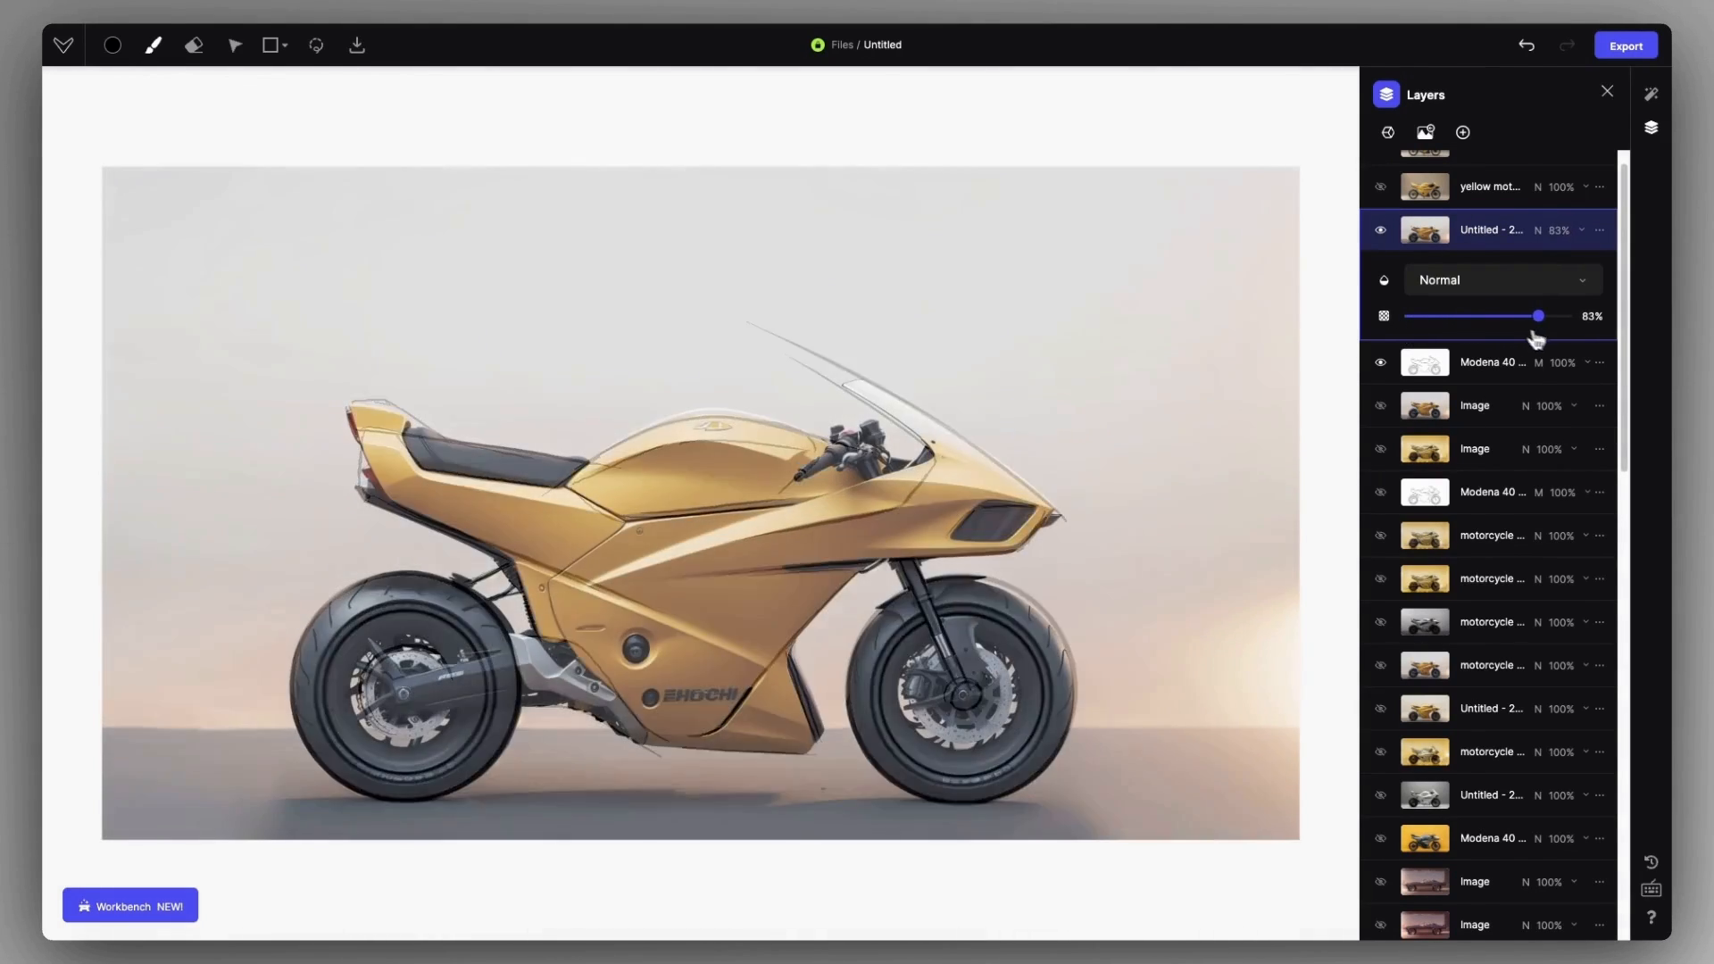
{"action": "left_click_drag", "start_coordinate": [1540, 316], "coordinate": [1566, 316]}
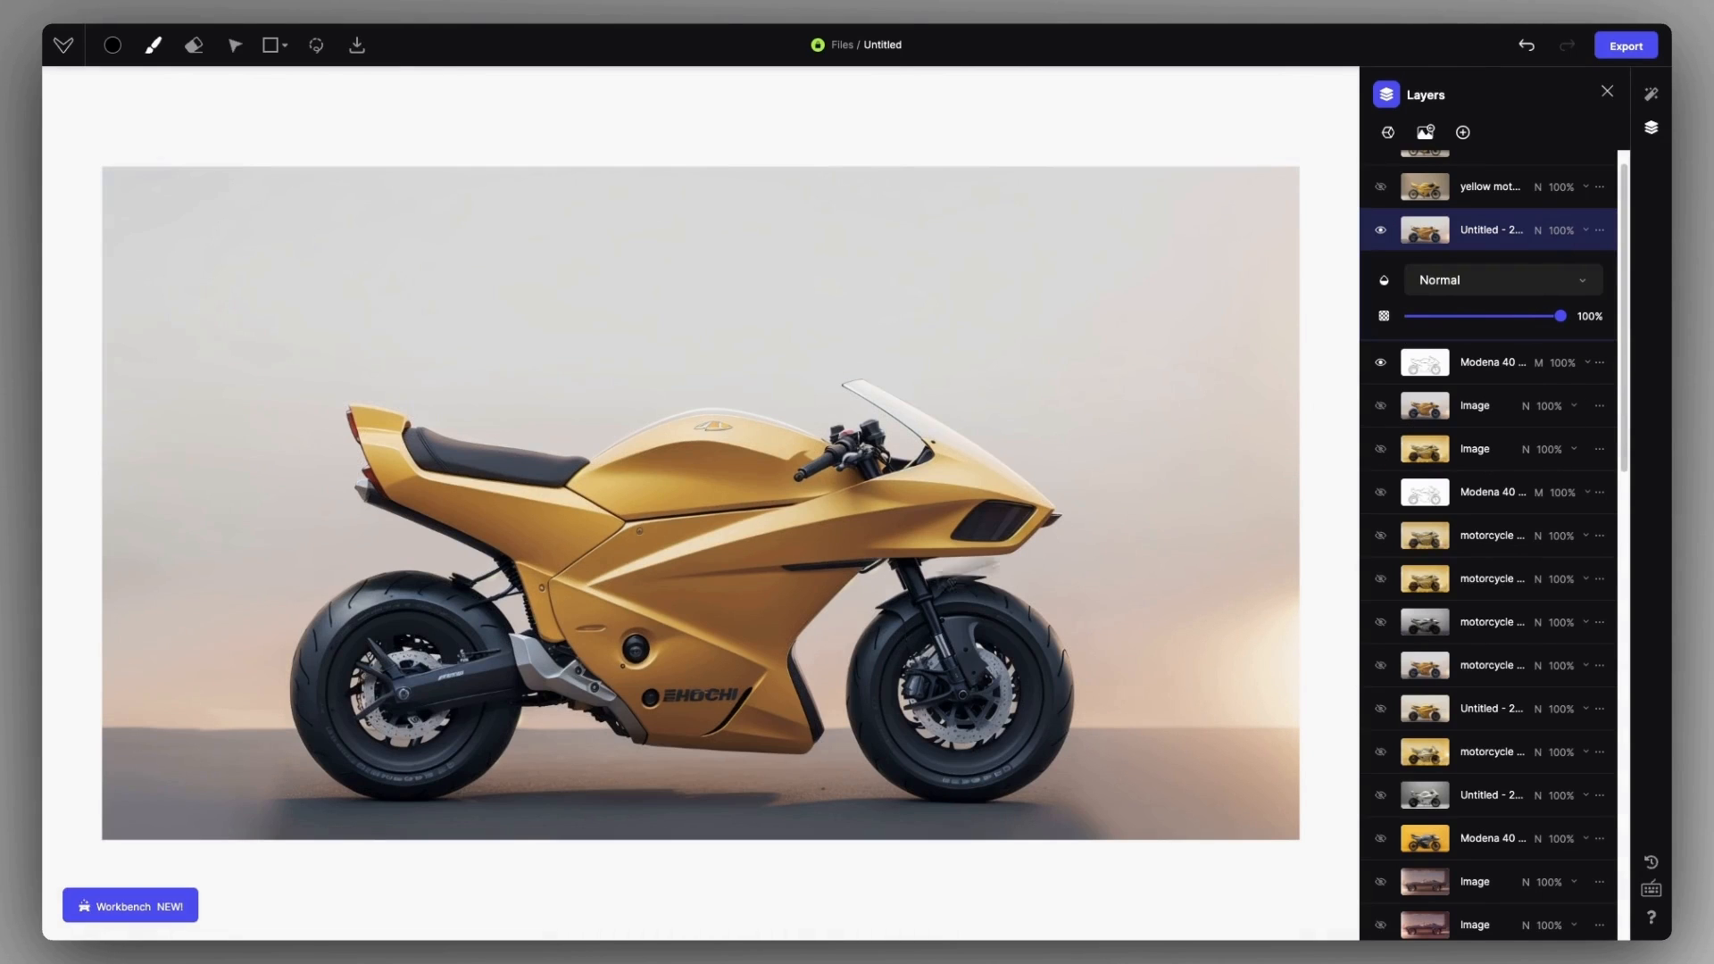
{"action": "left_click", "coordinate": [1654, 93]}
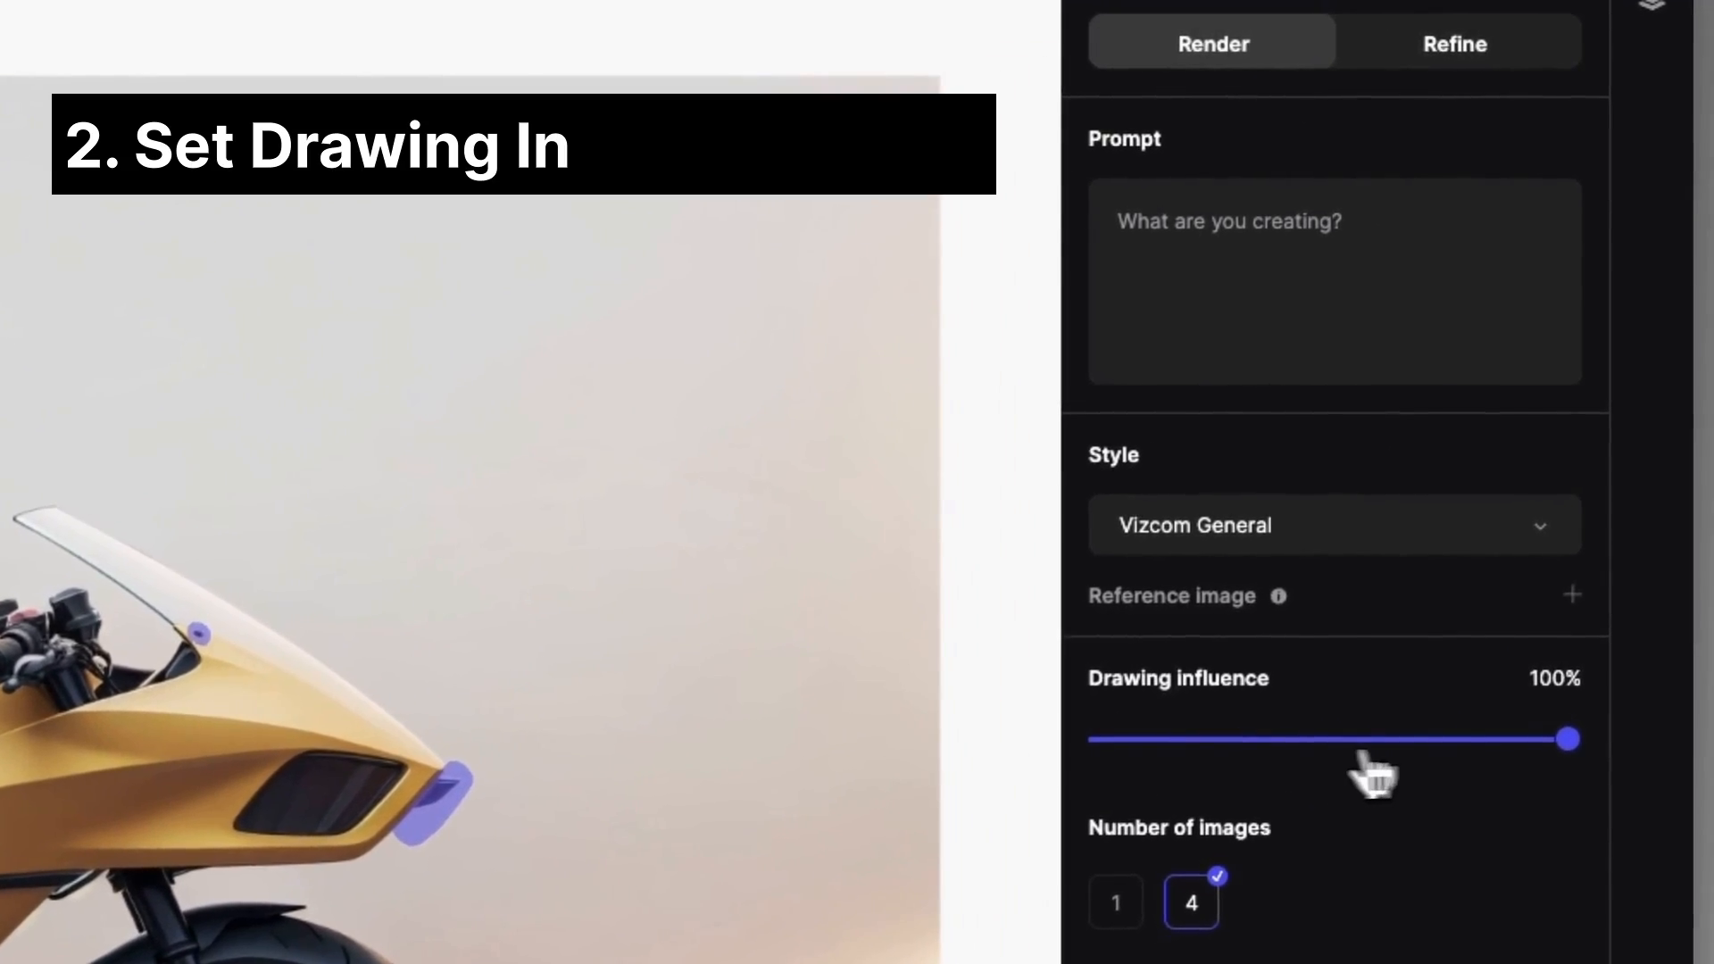
Step: Regenerate the masked flaws at 0% drawing influence and confirm one cleaned-up motorcycle variation
{"action": "left_click_drag", "start_coordinate": [1571, 737], "coordinate": [1098, 738]}
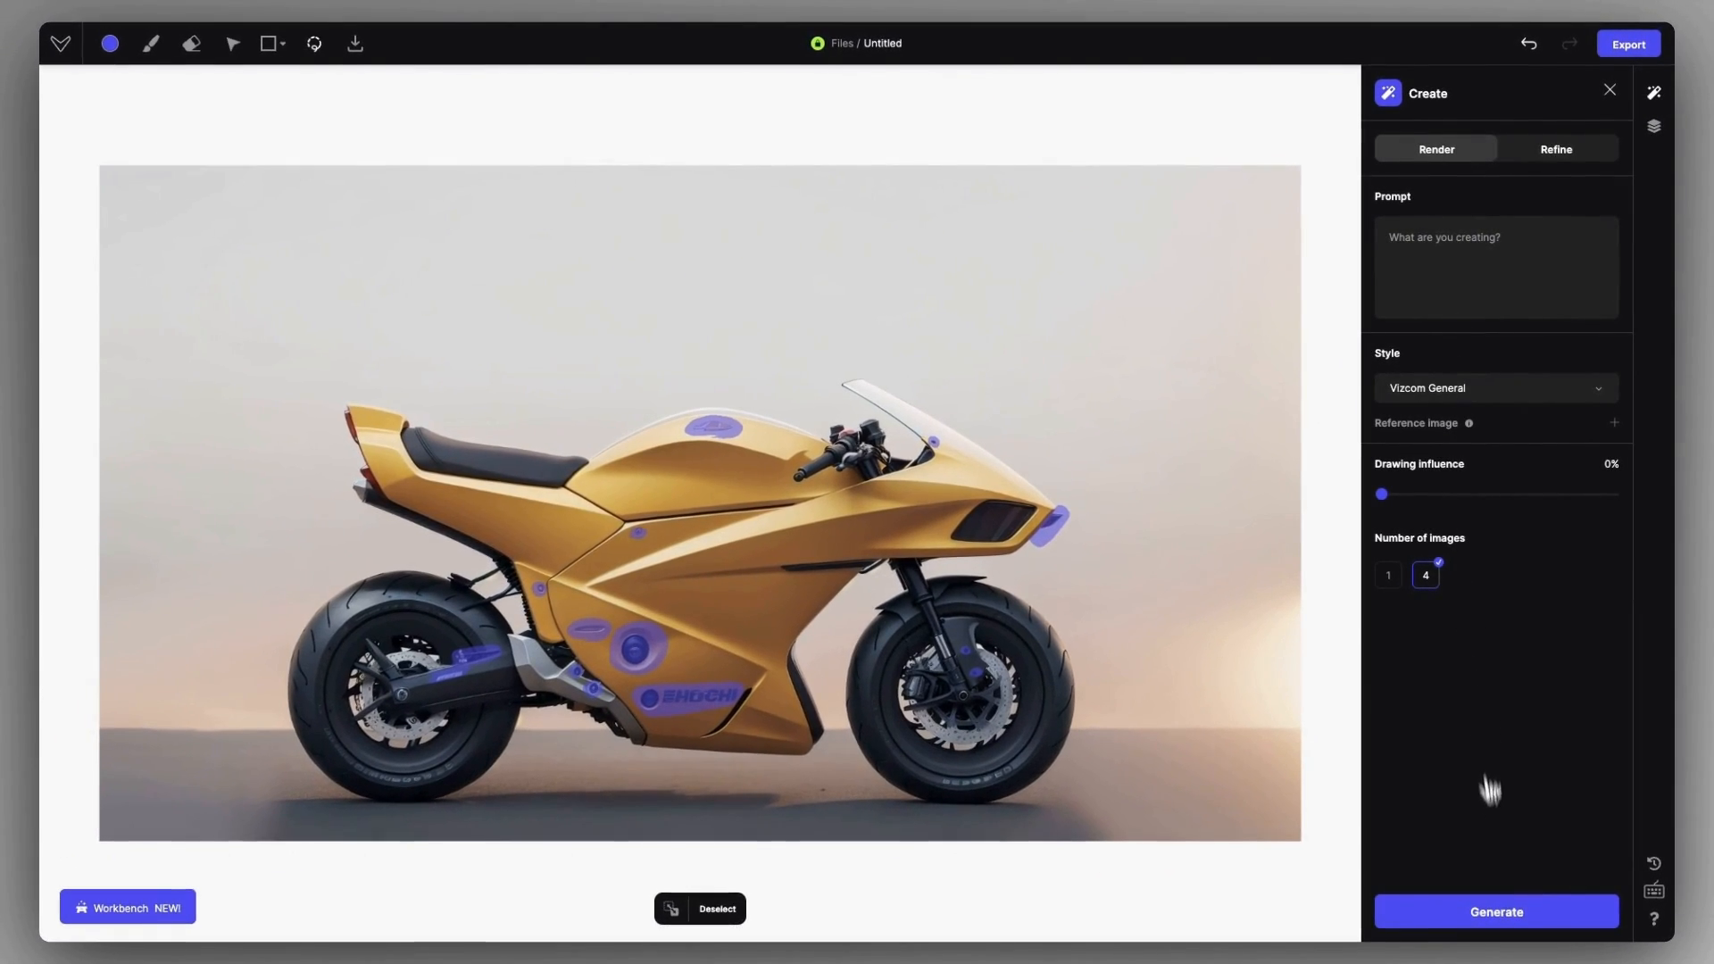
{"action": "left_click", "coordinate": [1497, 911]}
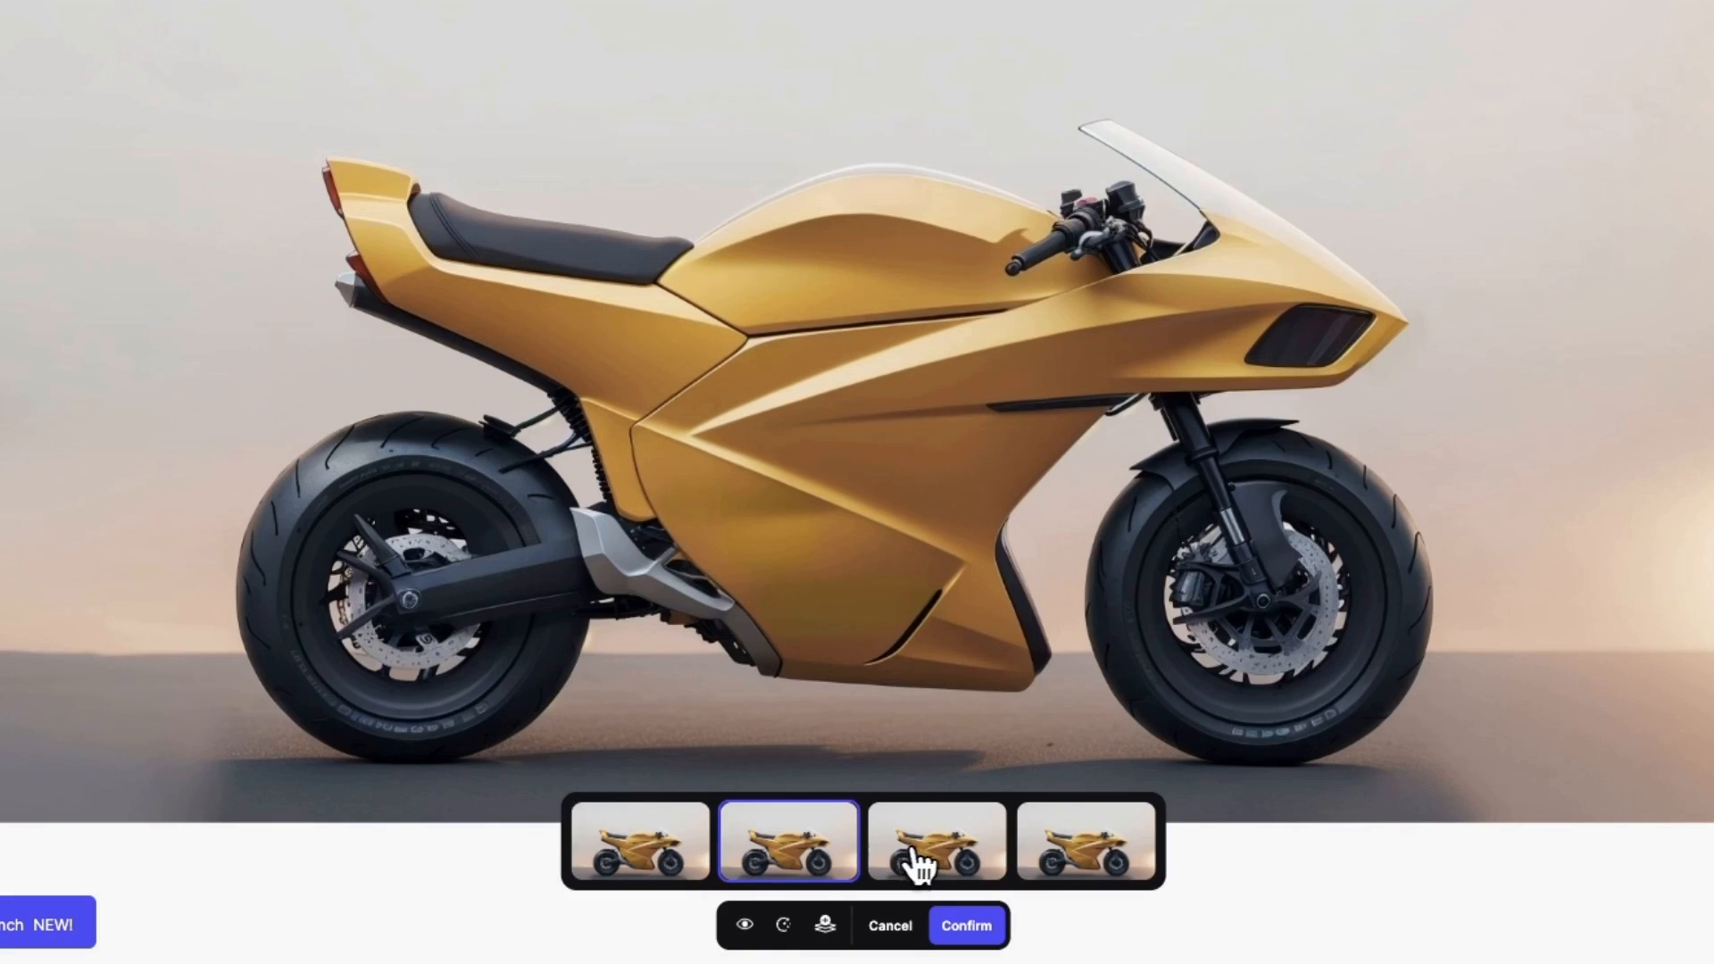
{"action": "left_click", "coordinate": [1082, 853]}
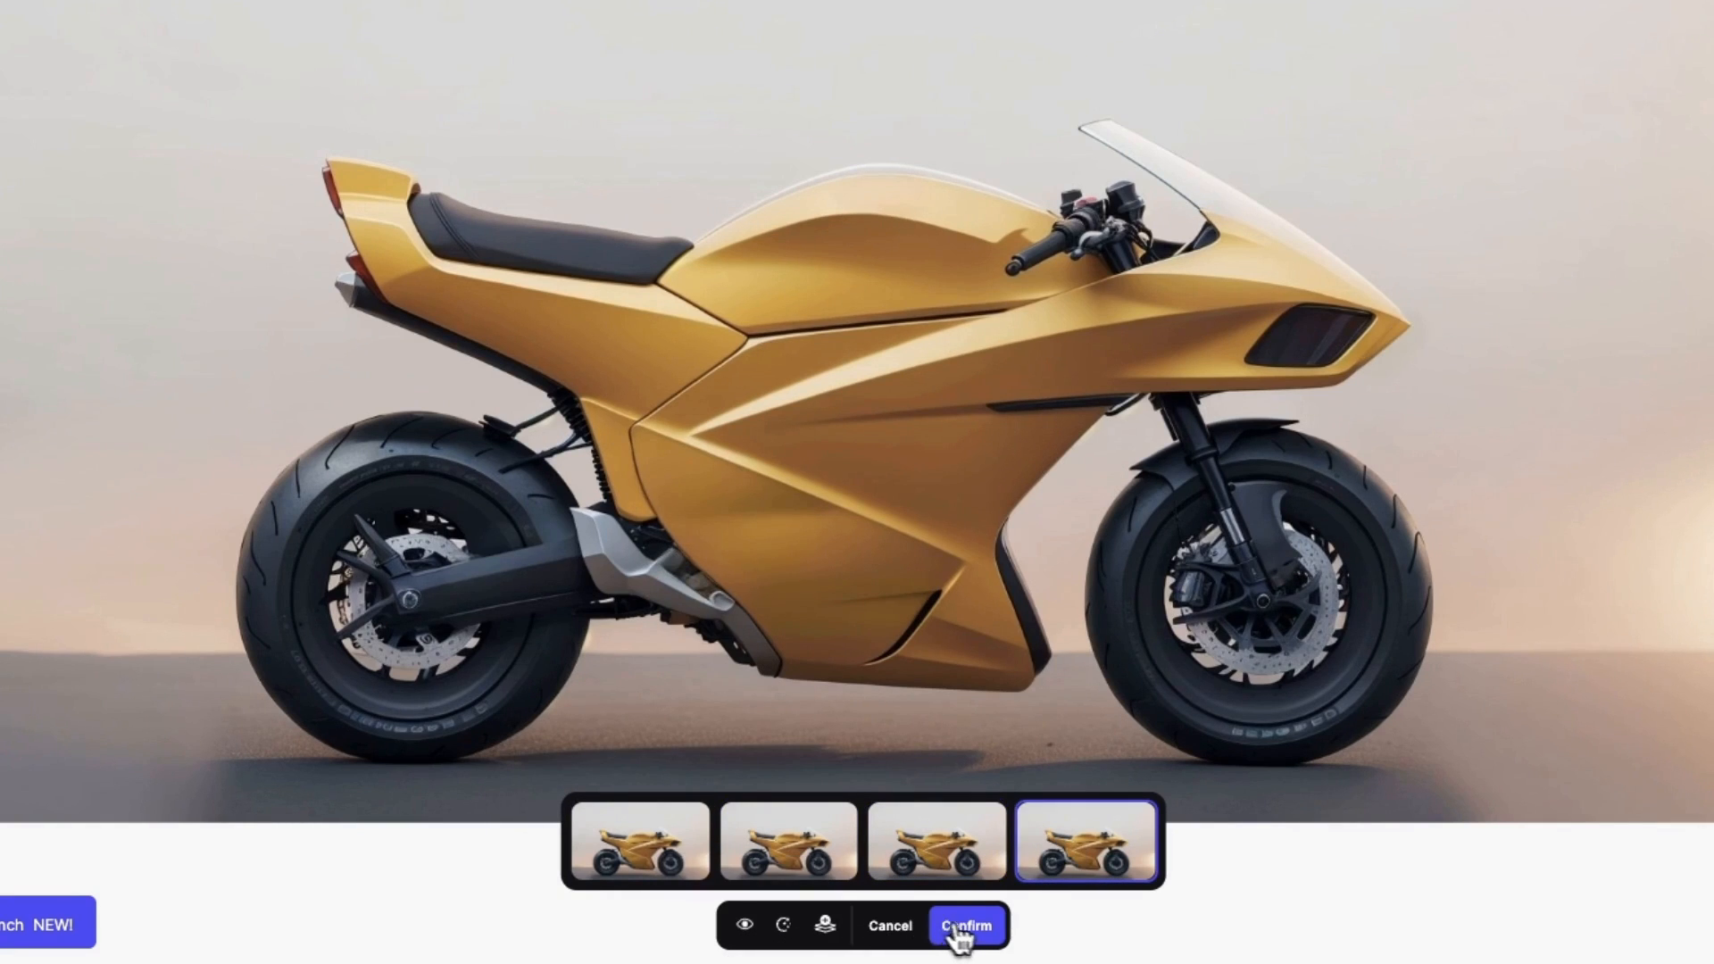
{"action": "left_click", "coordinate": [968, 925]}
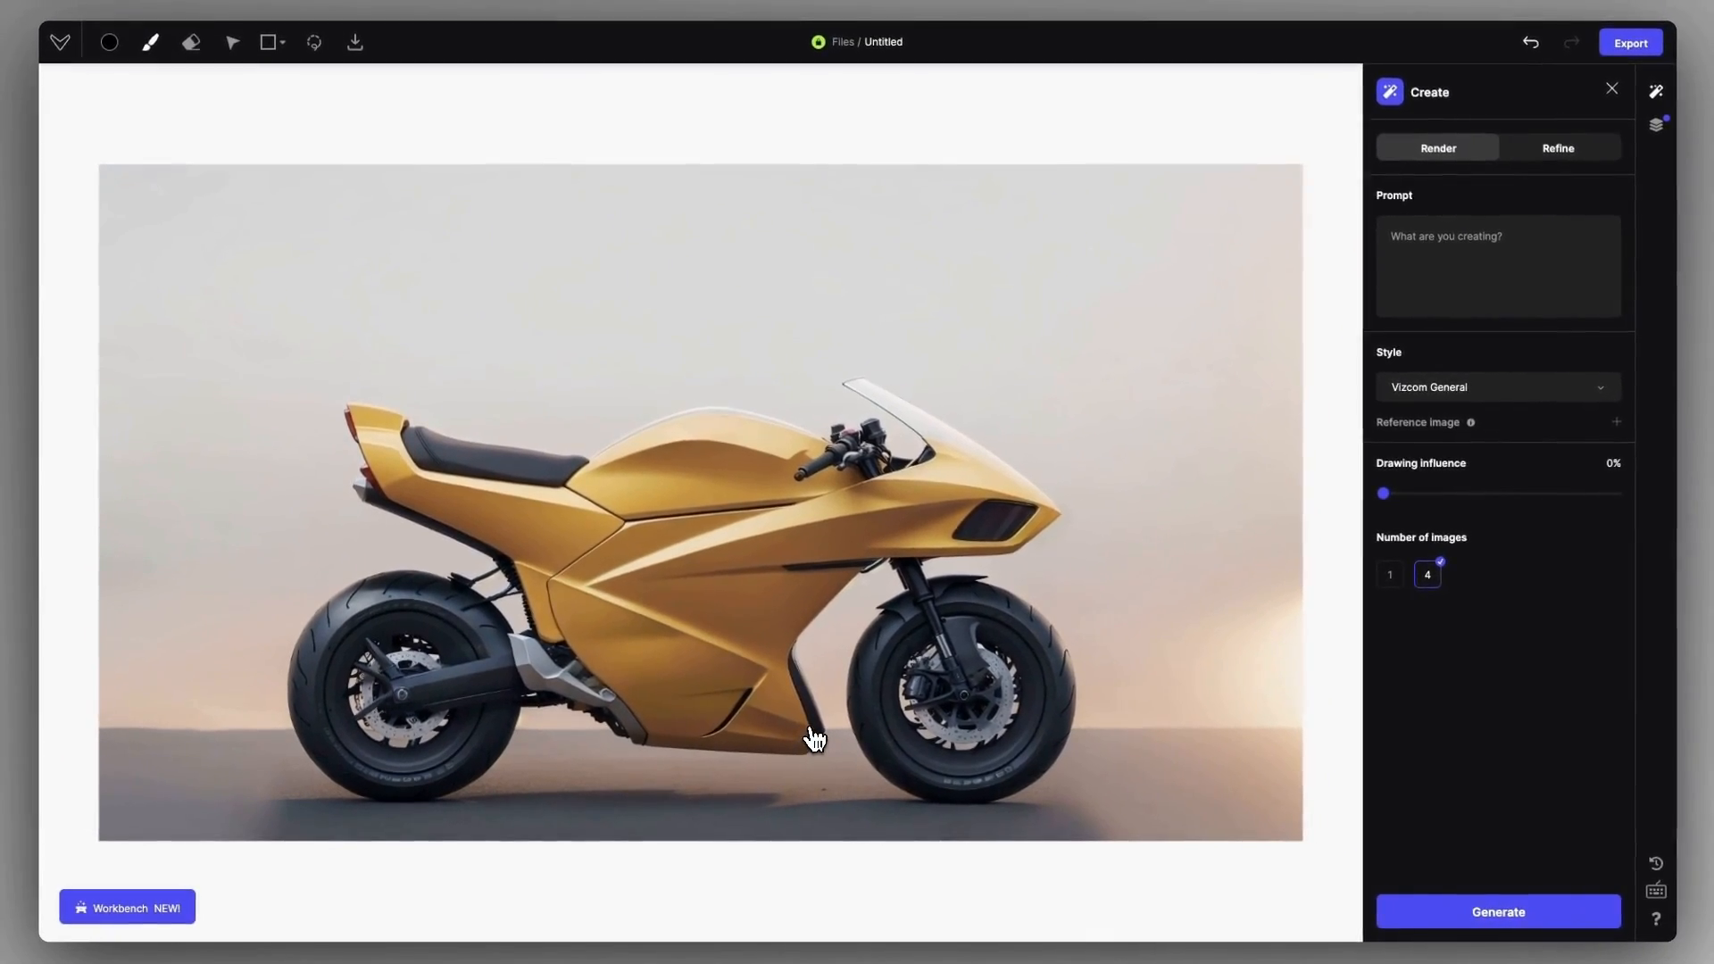
Step: Generate concept car renderings from the car sketch with the entered prompt
{"action": "type", "text": "rosegold"}
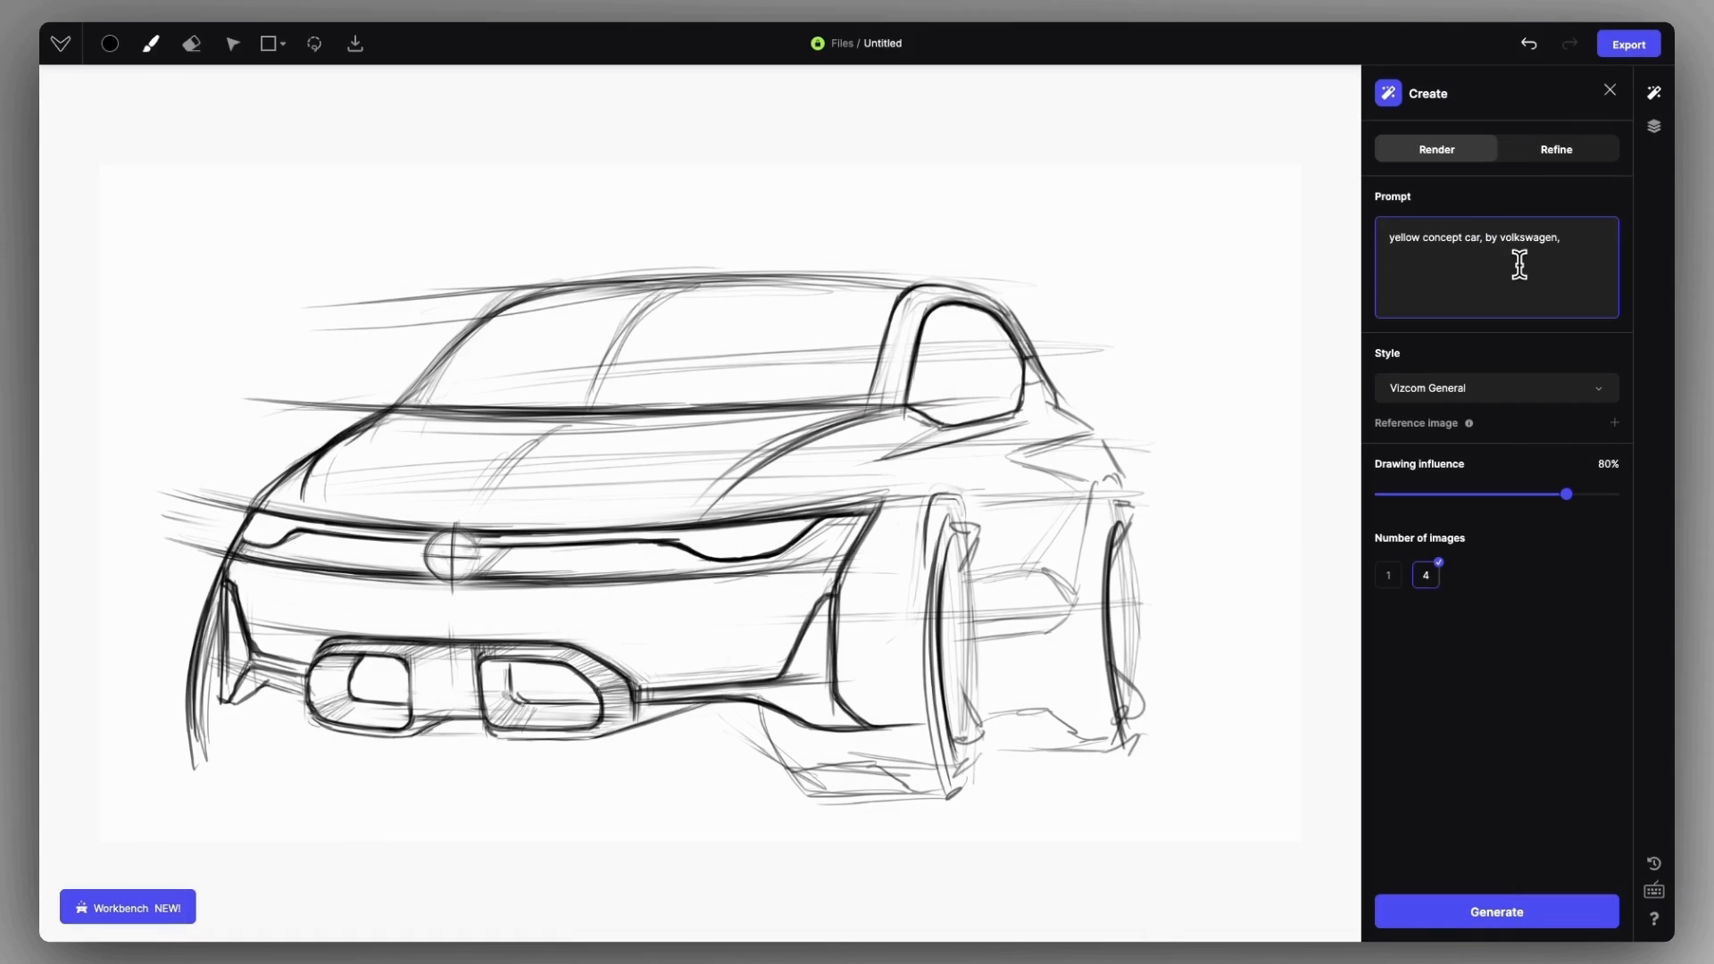
{"action": "left_click", "coordinate": [1496, 910]}
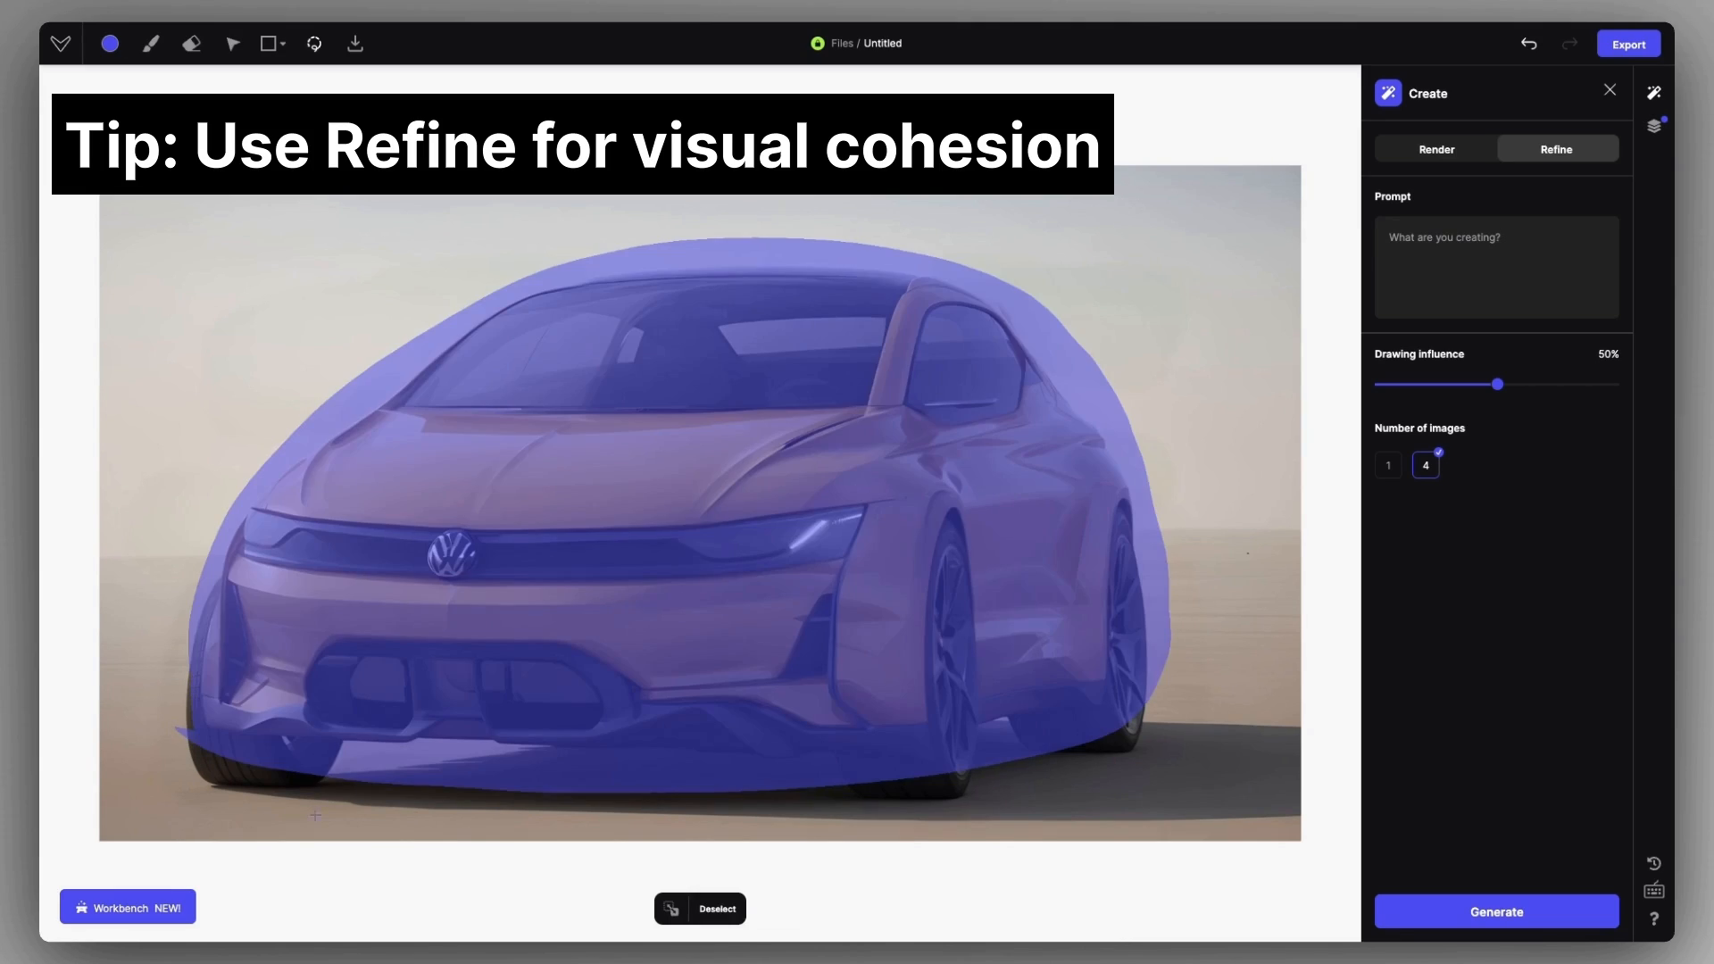
Step: Refine the whole car with prompt 'concept car, by volkswagen' and confirm a variation
{"action": "type", "text": "concept car, by volkswagen"}
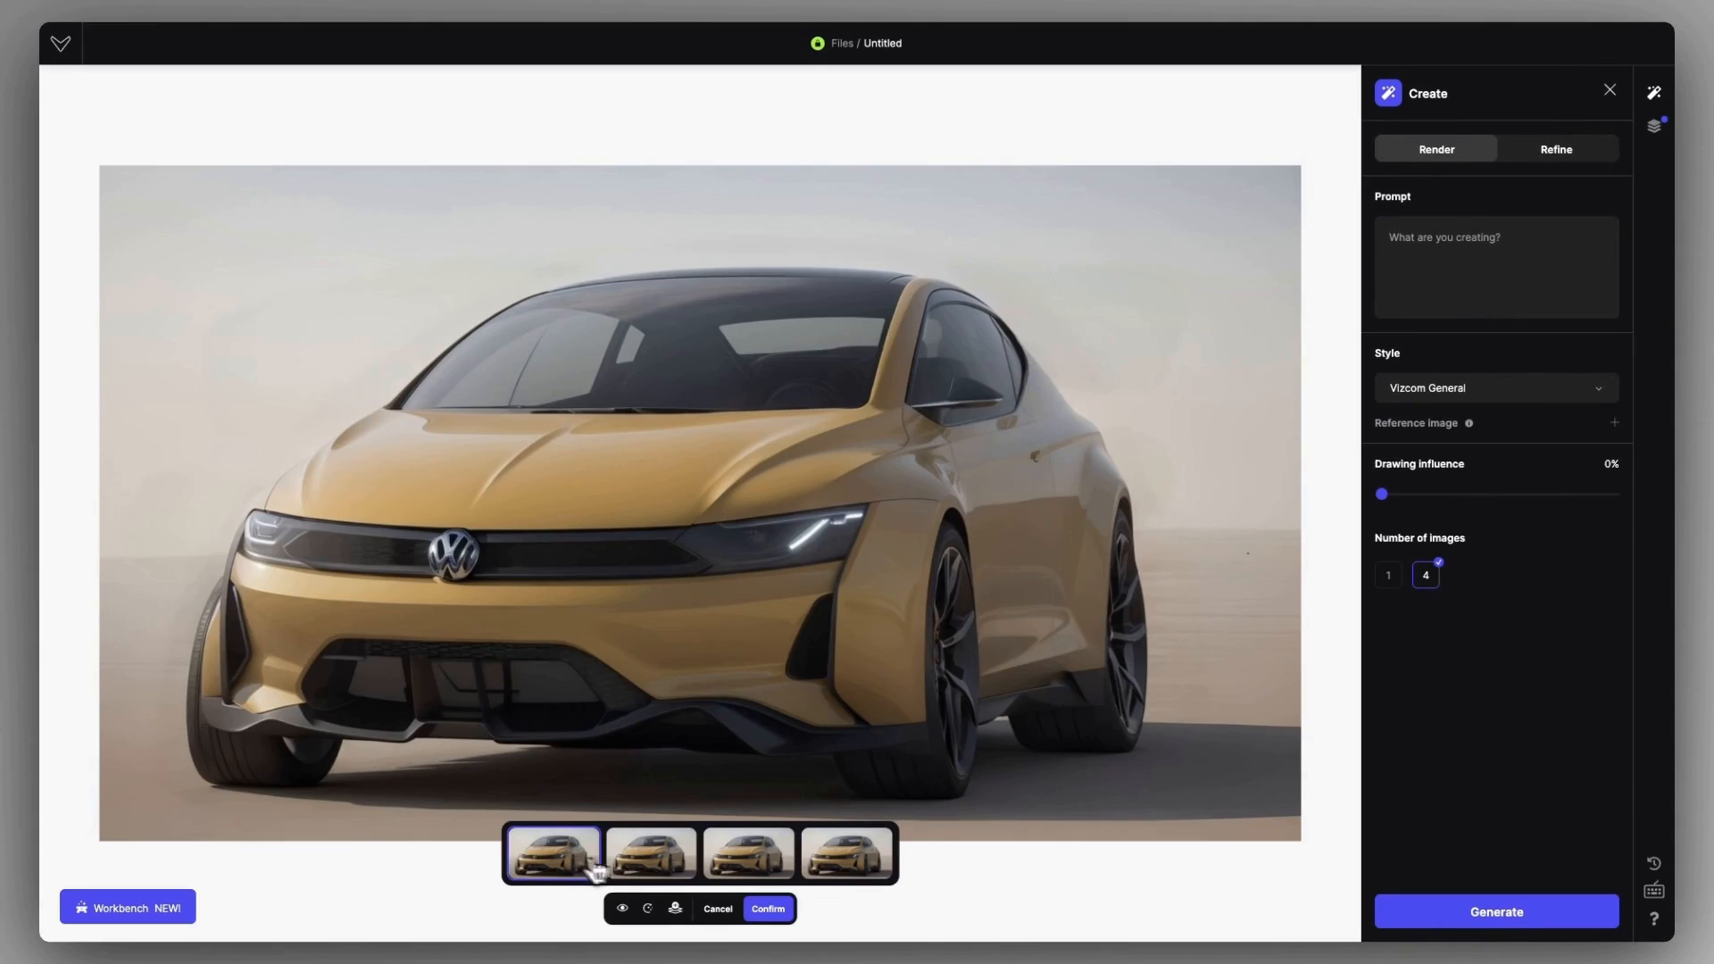
{"action": "left_click", "coordinate": [768, 909]}
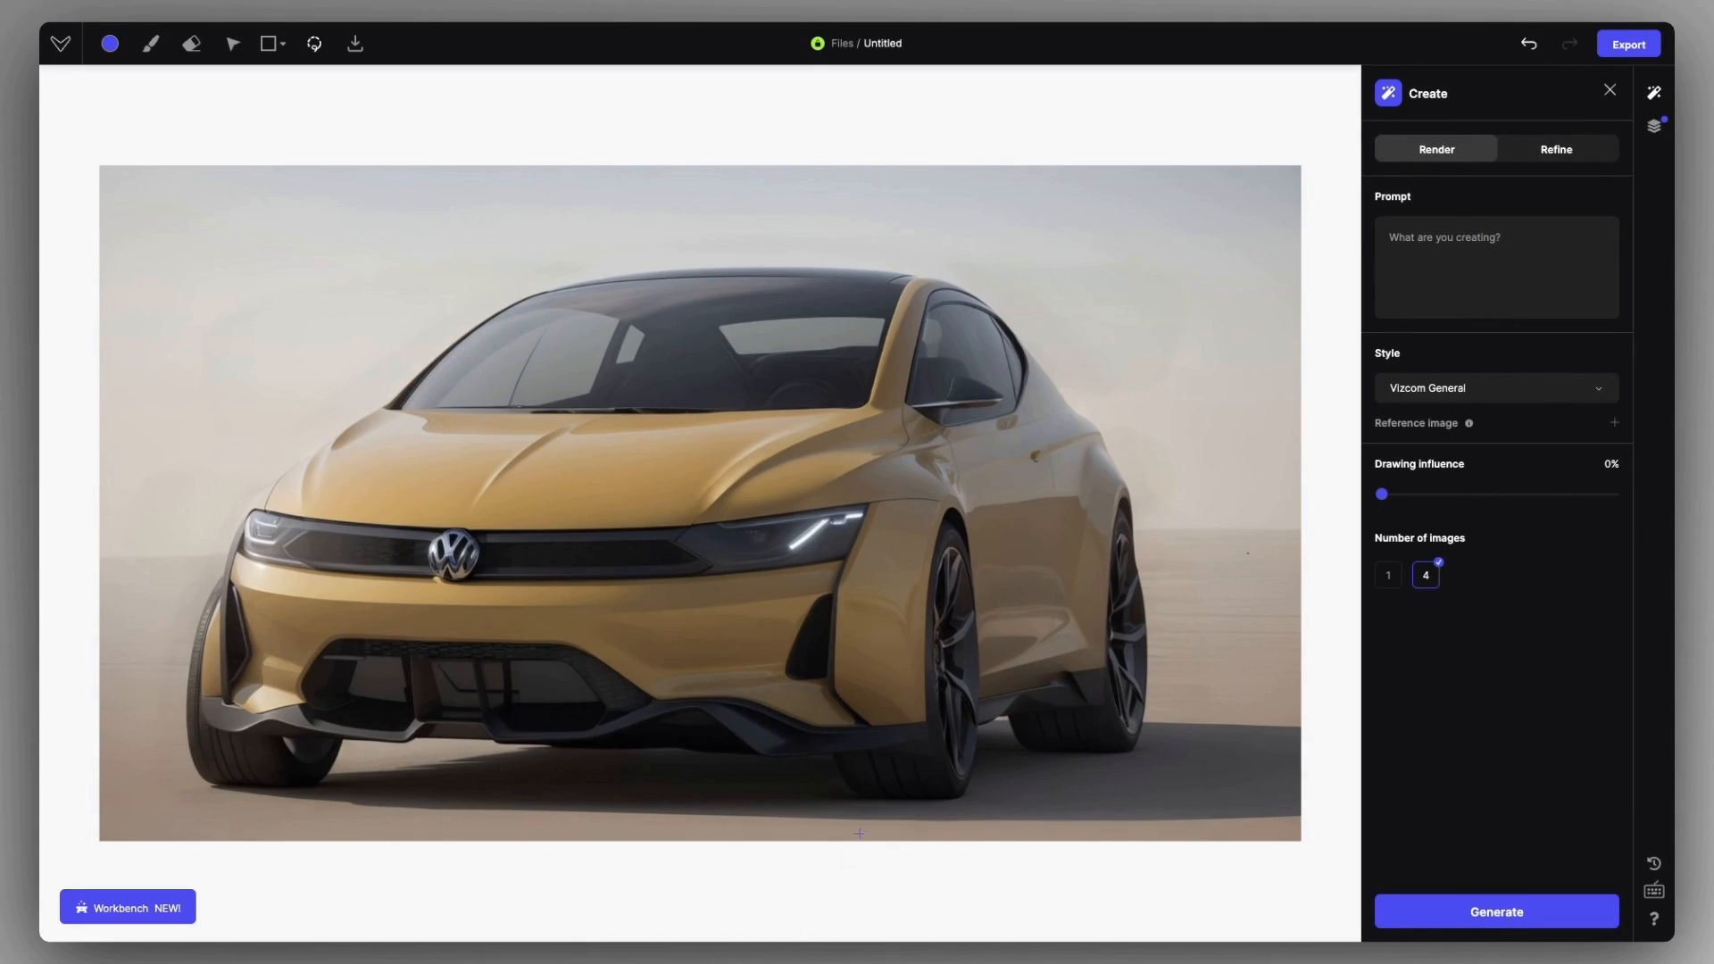
{"action": "left_click", "coordinate": [1387, 575]}
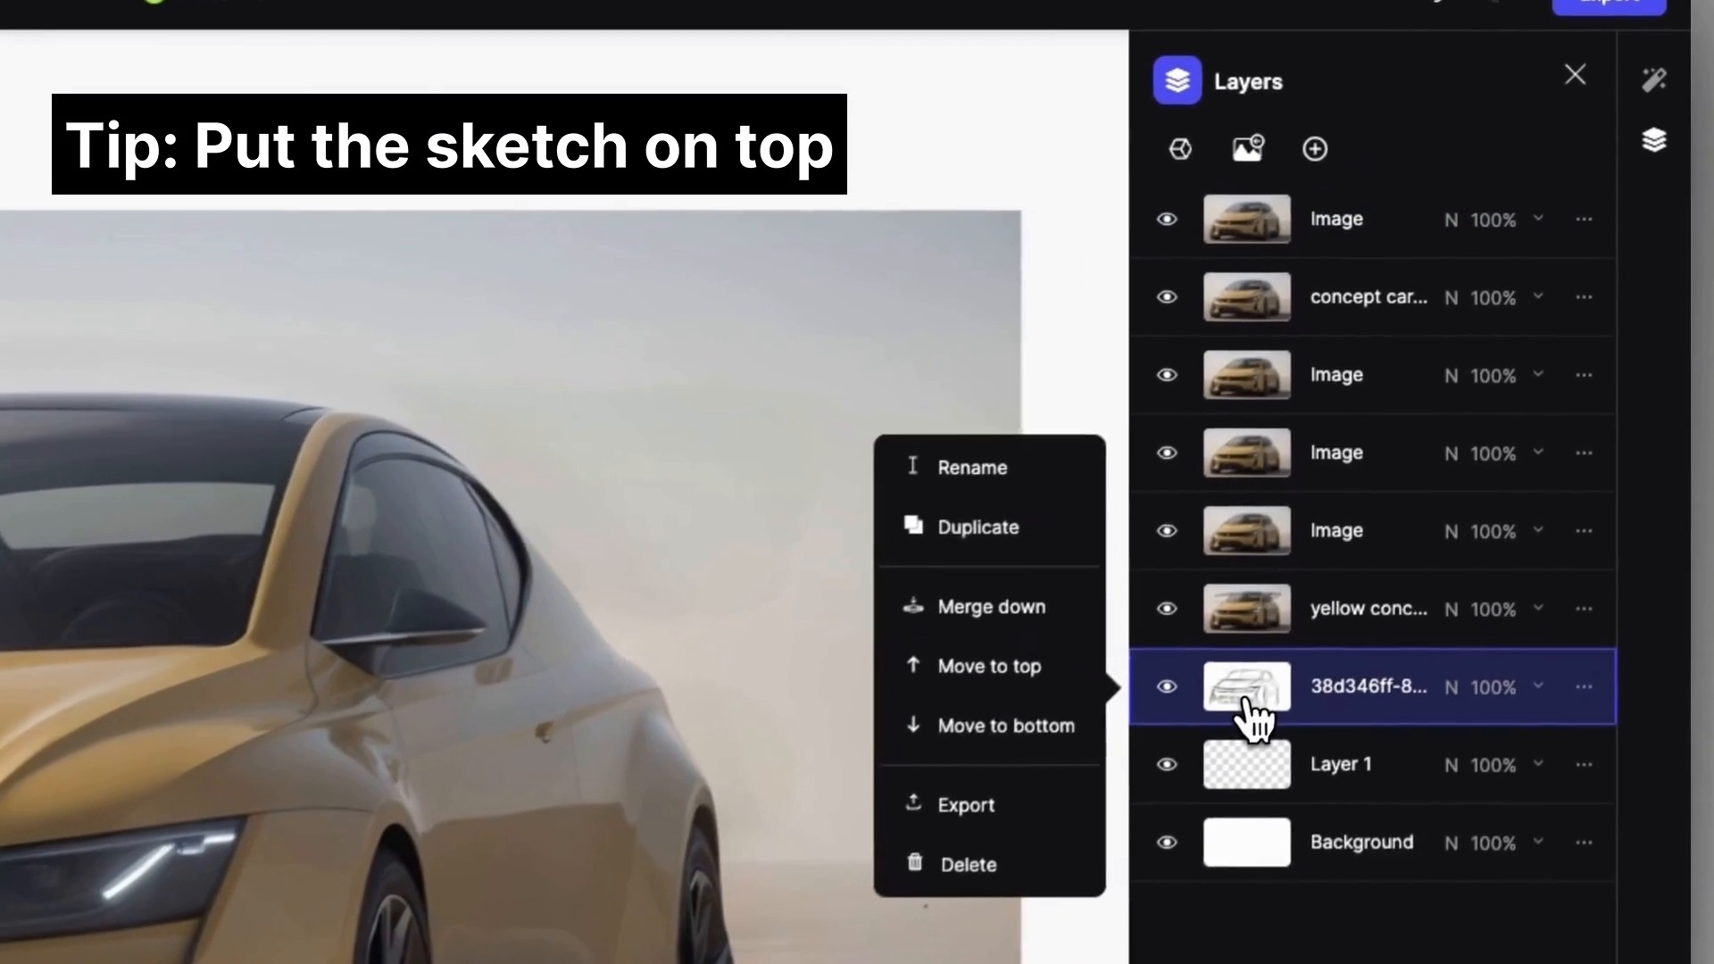
Step: Move the car sketch layer to the top and set its blend mode to Multiply
{"action": "left_click", "coordinate": [989, 666]}
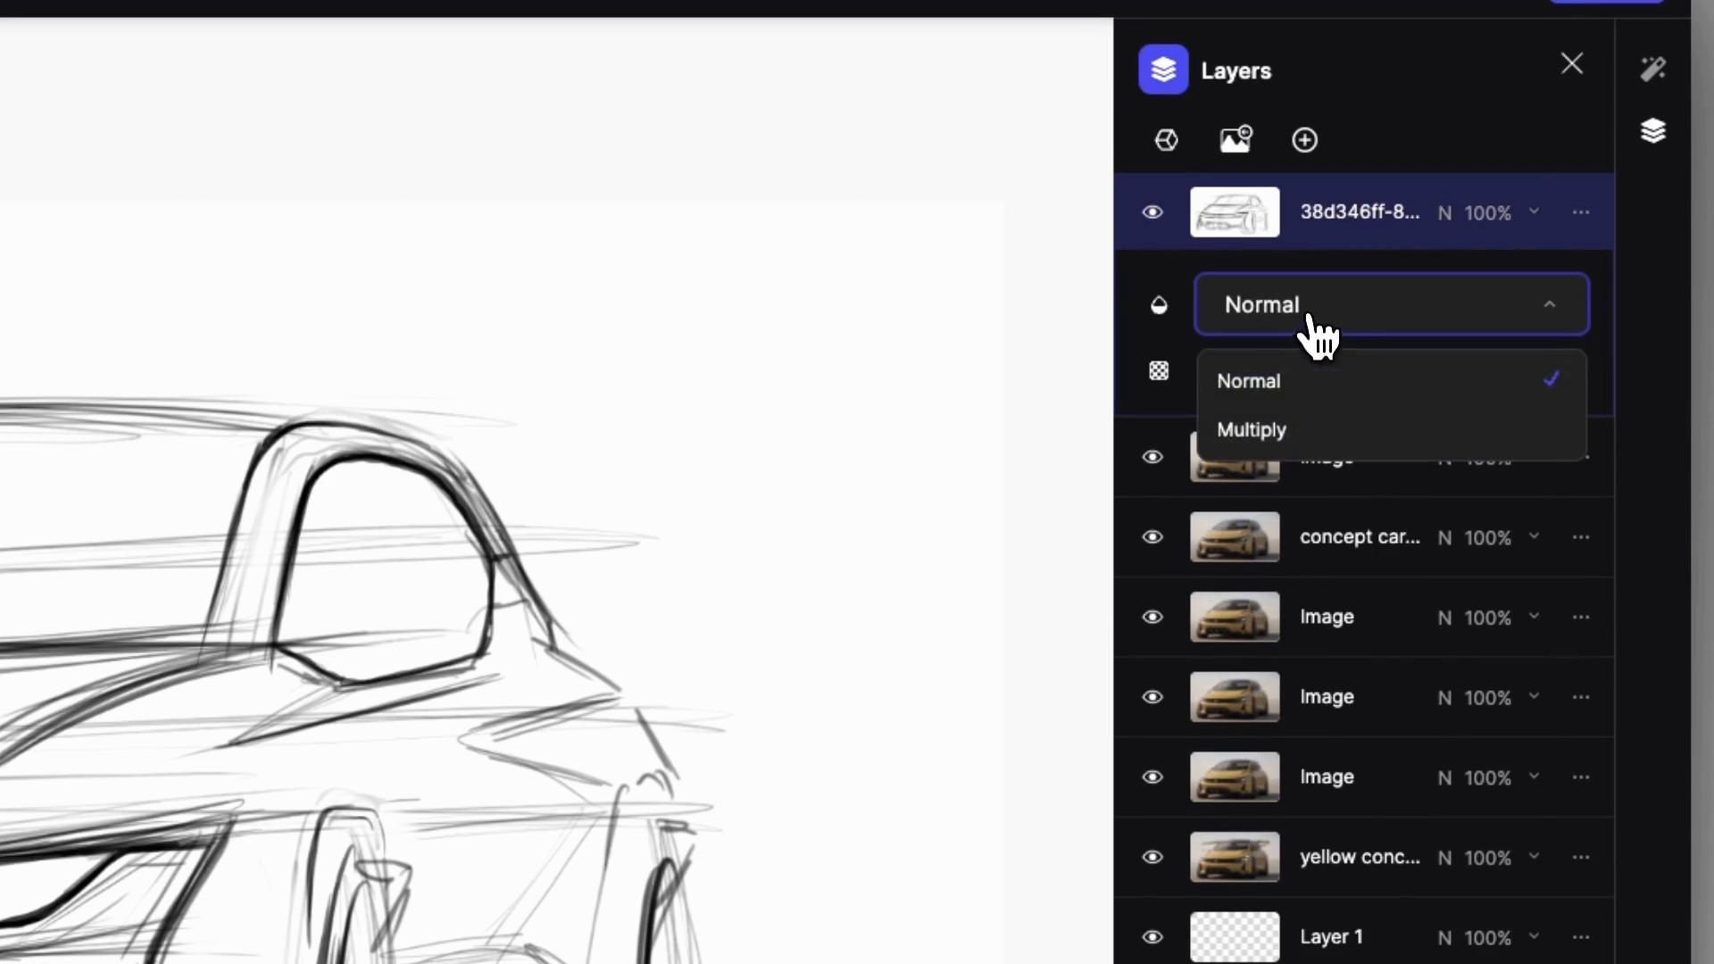
{"action": "left_click", "coordinate": [1252, 428]}
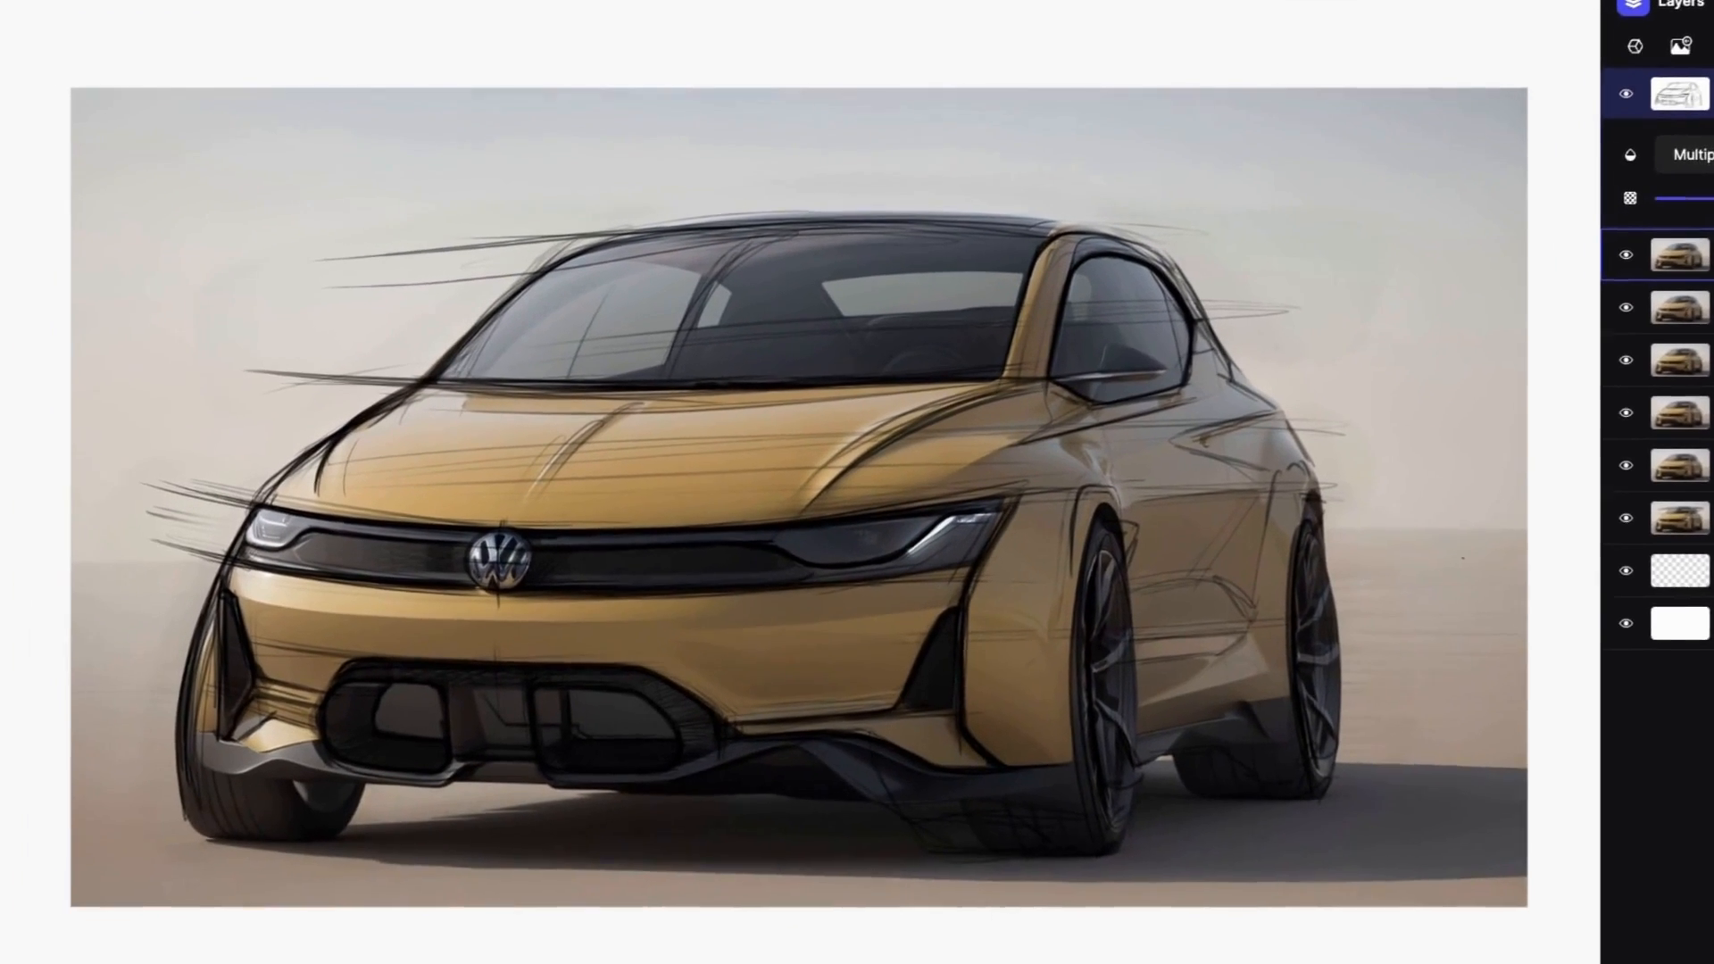